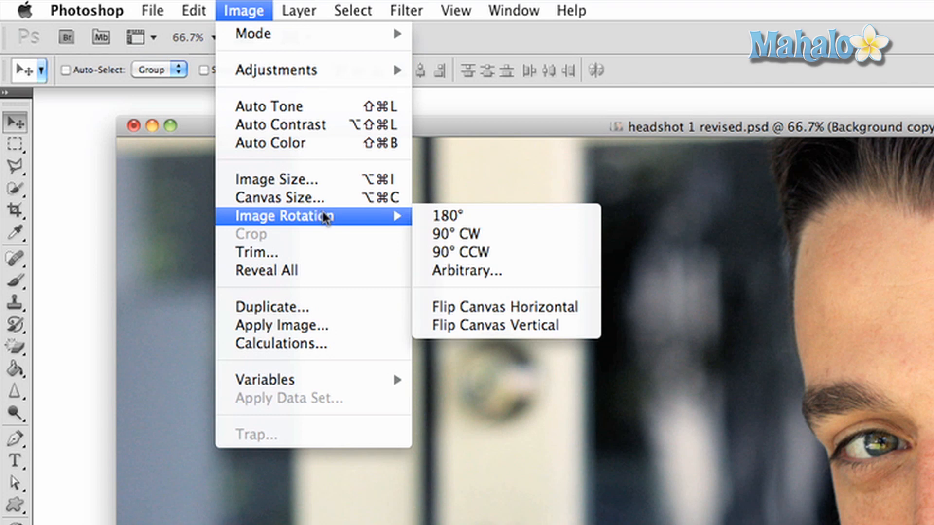
pyautogui.moveTo(467, 271)
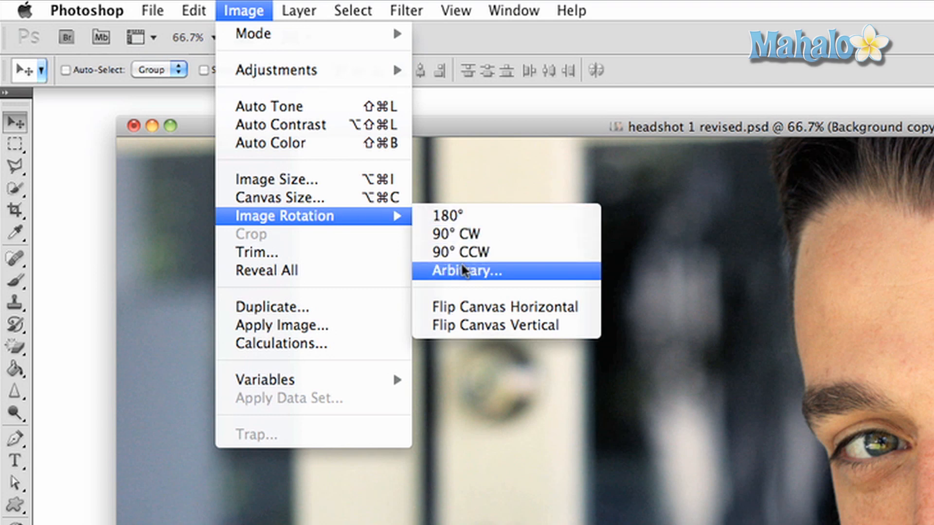
pyautogui.moveTo(453, 216)
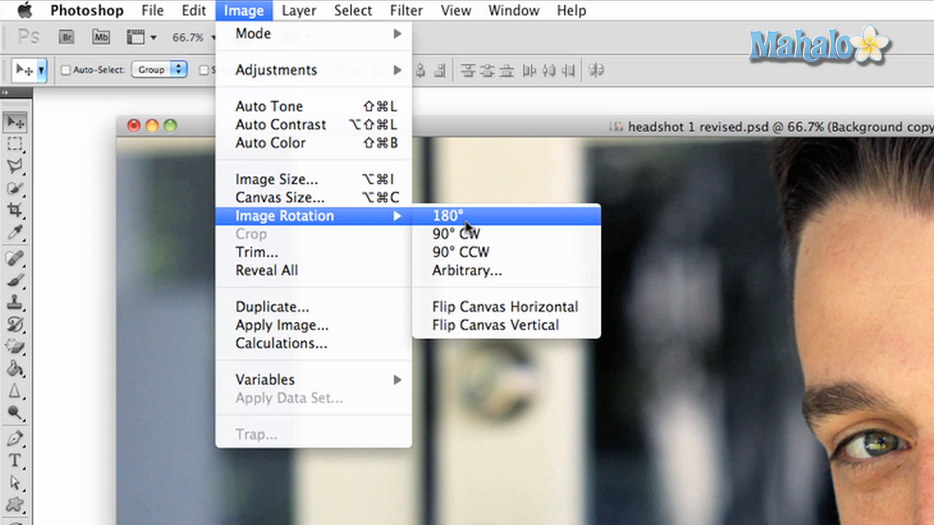
pyautogui.moveTo(466, 271)
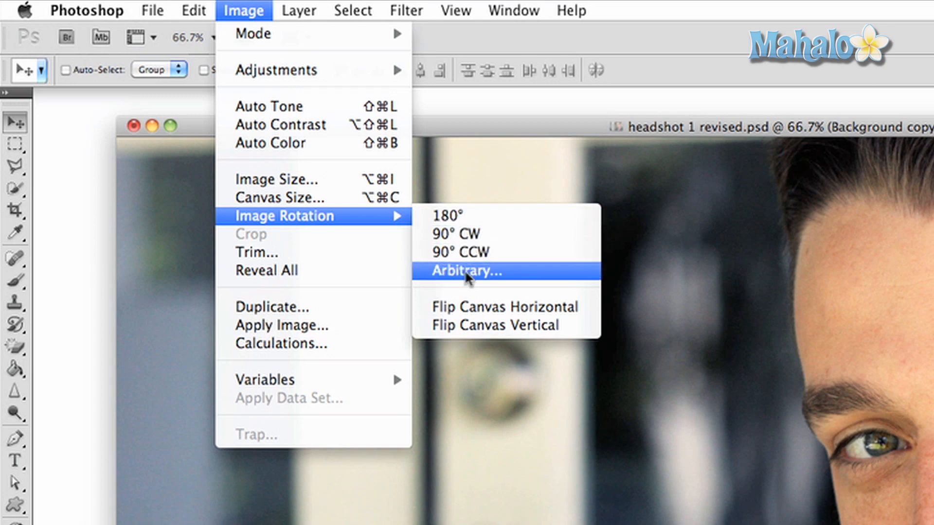
# - Rotate the headshot canvas 56 degrees clockwise using Arbitrary Image Rotation
pyautogui.click(466, 271)
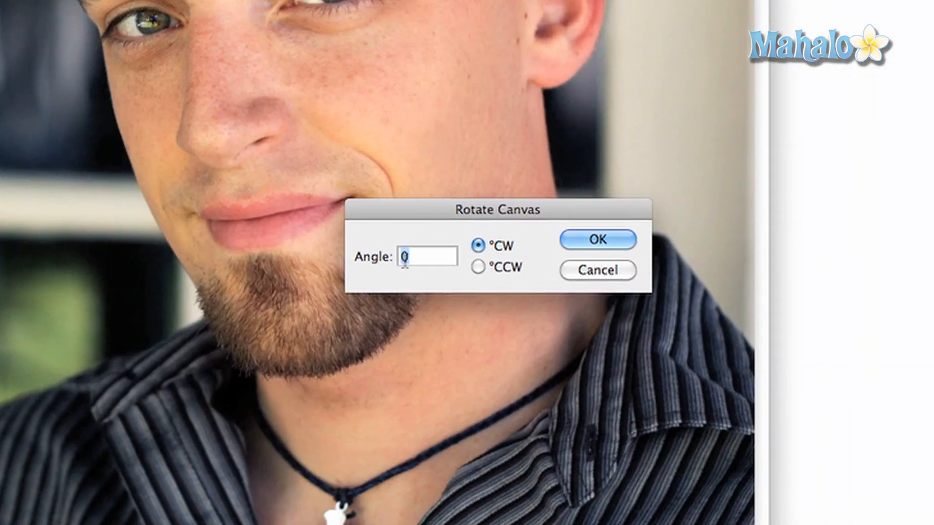
pyautogui.write('56')
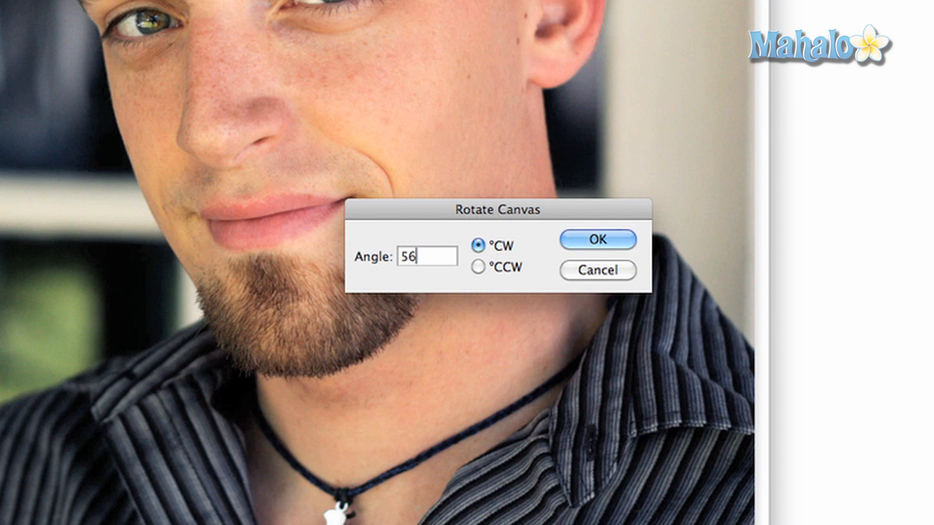
pyautogui.click(598, 239)
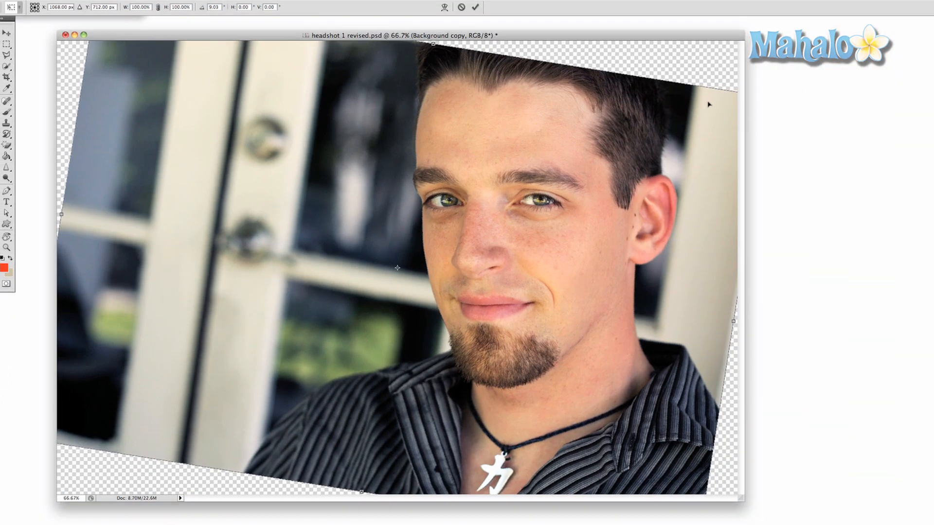
# - Return the tilted headshot layer to a 0° upright rotation
pyautogui.click(475, 6)
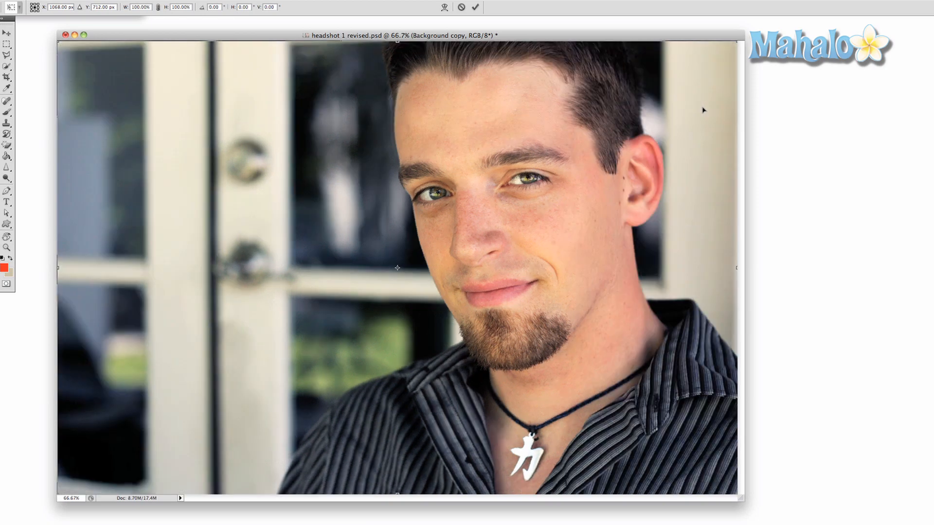